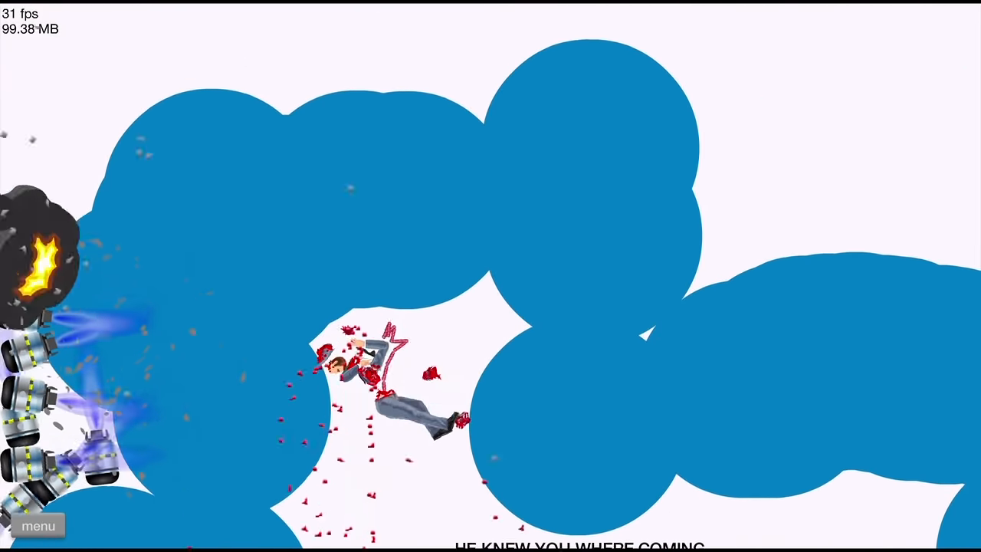
Exit the crashed level back to the user-submitted Hello Neighbor level list
{"action": "left_click", "coordinate": [39, 525]}
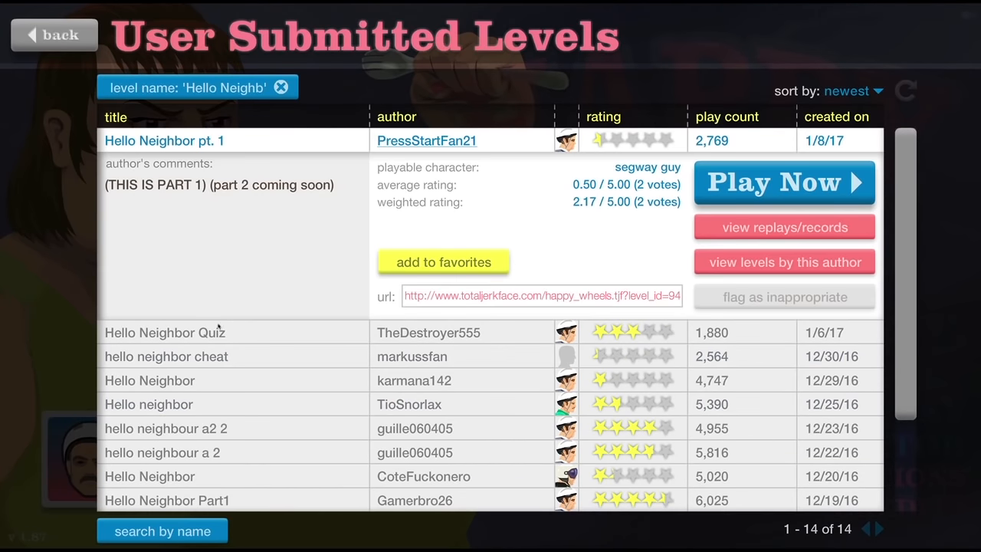
Play 'hello neighbor cheat' to a Victory and exit back to the level list
{"action": "left_click", "coordinate": [785, 181]}
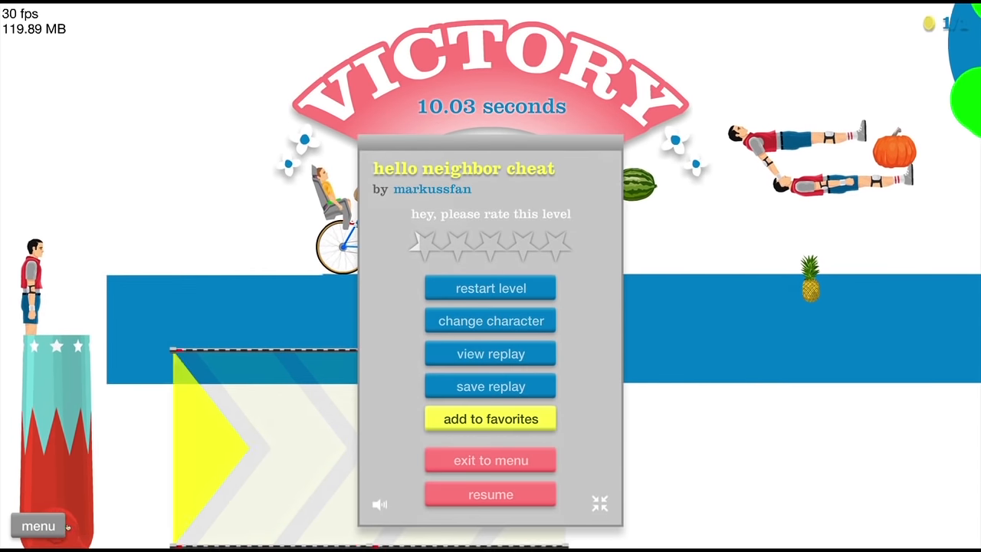
{"action": "left_click", "coordinate": [491, 289]}
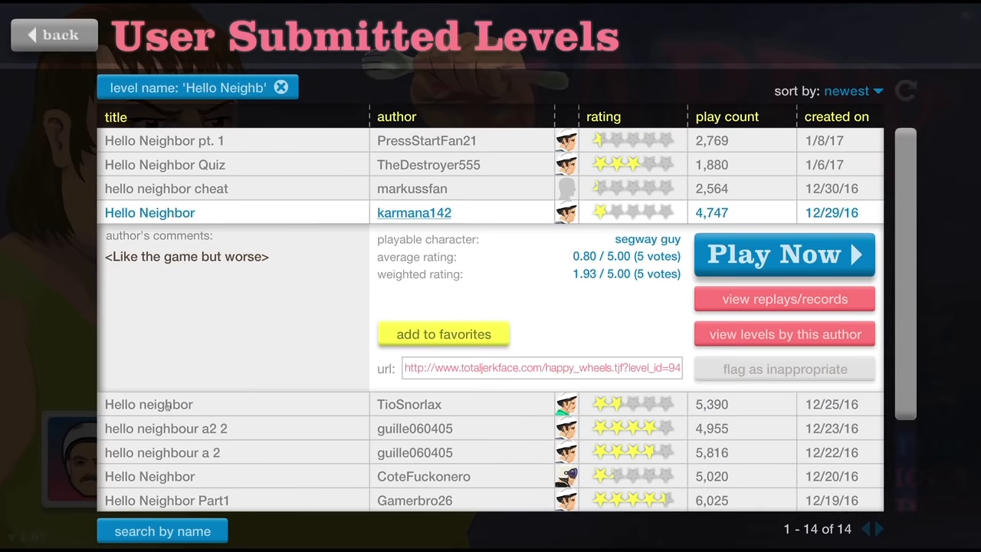
Start TioSnorlax's 'Hello neighbor' level on the bicycle and pause it mid-run
{"action": "left_click", "coordinate": [785, 255]}
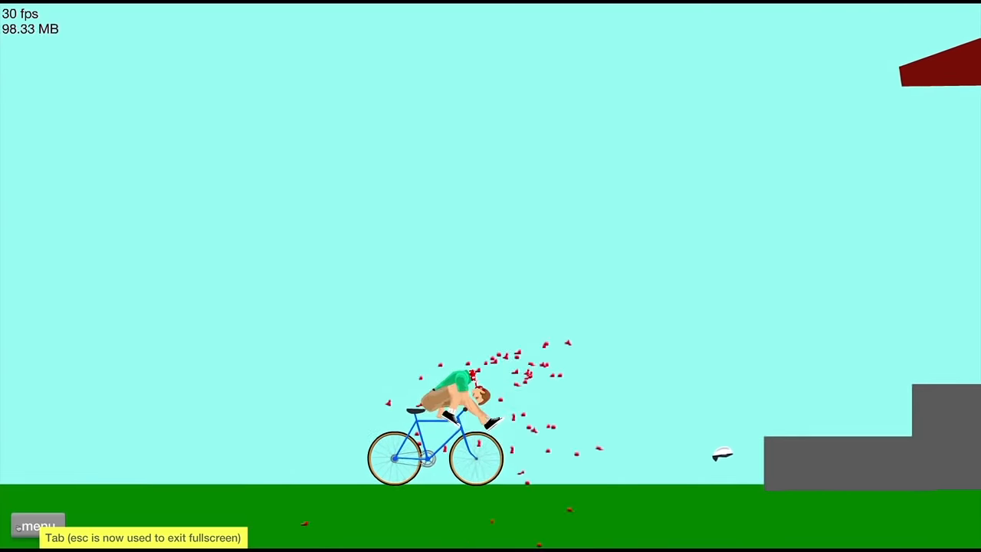
{"action": "left_click", "coordinate": [37, 524]}
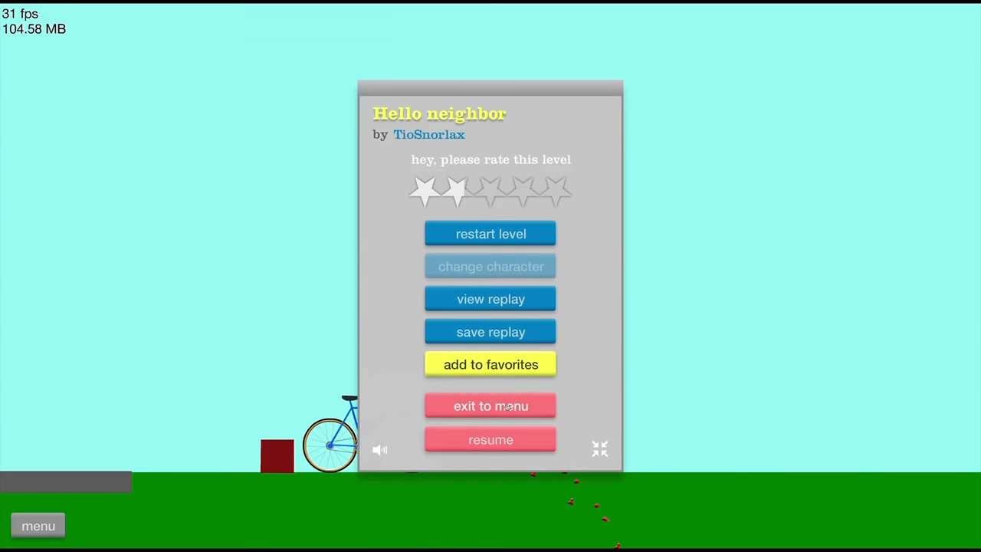
Quit the paused level and return to the user-submitted level list
{"action": "left_click", "coordinate": [491, 438]}
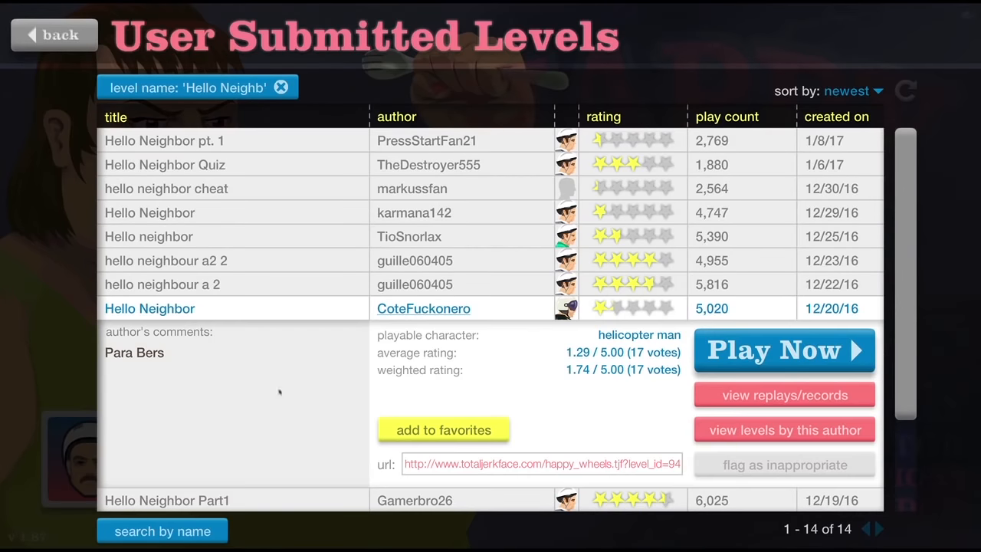
{"action": "left_click", "coordinate": [785, 350]}
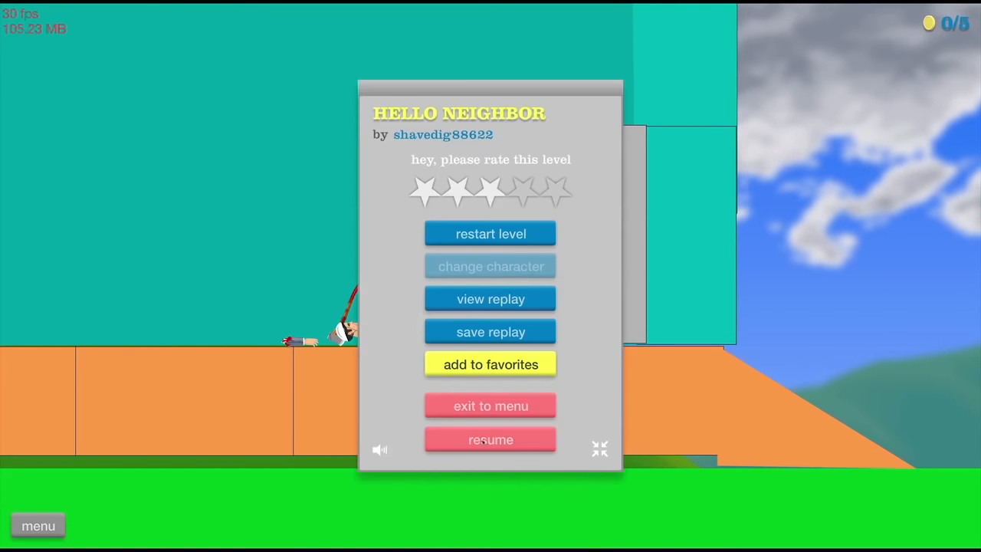
Resume and win shavedig88622's level in 25.70 seconds, then start master_malungo's DEMO level
{"action": "left_click", "coordinate": [490, 438]}
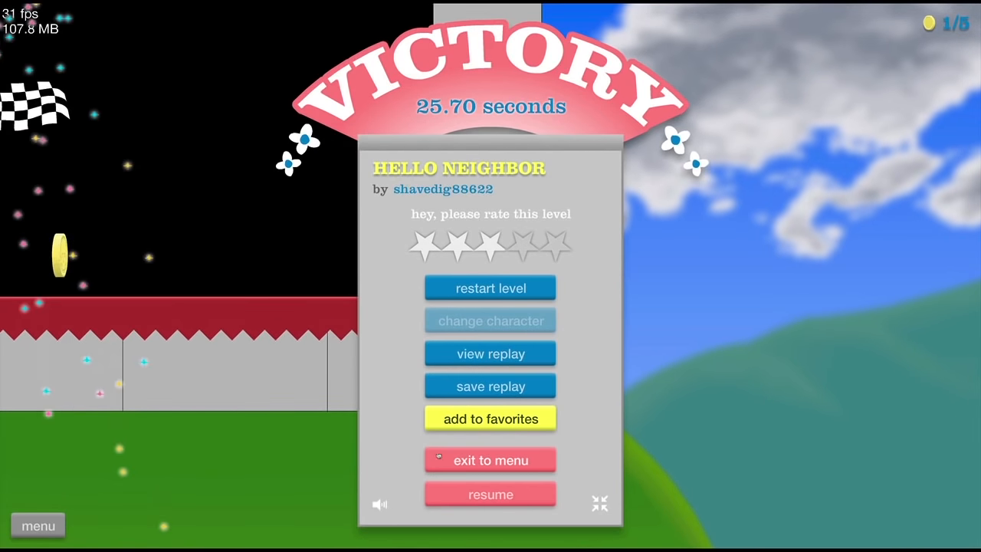
{"action": "left_click", "coordinate": [491, 460]}
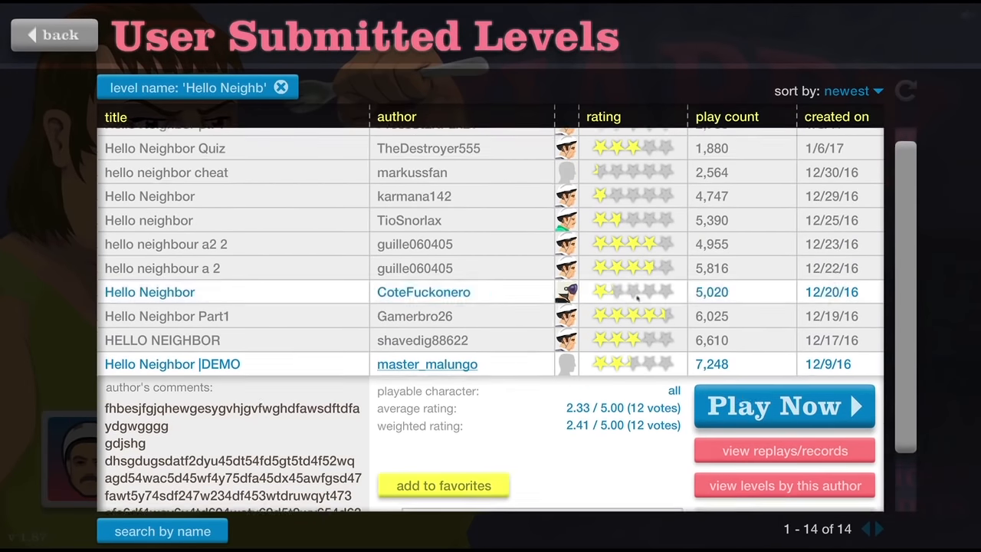
{"action": "left_click", "coordinate": [784, 406]}
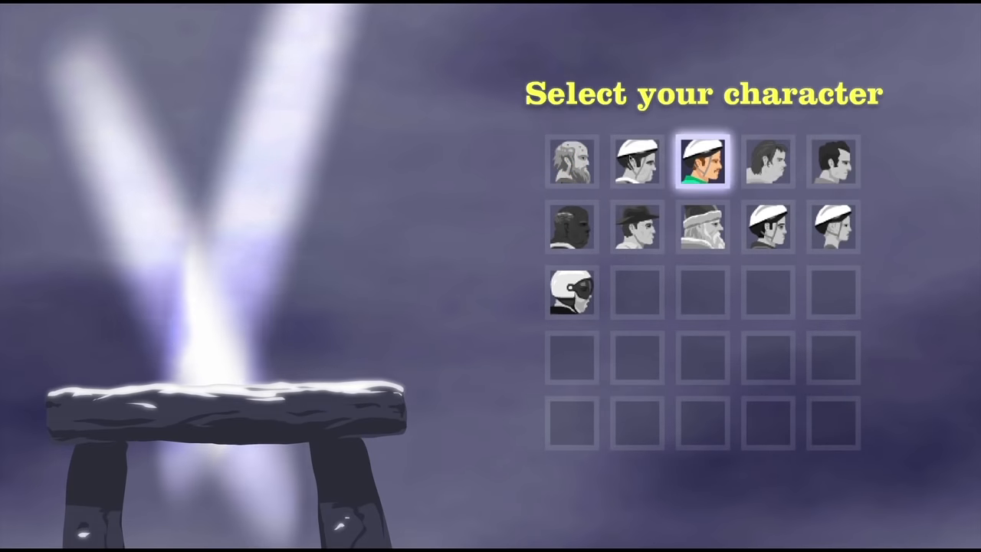
Pick a character and launch the 'Hello Neighbor |DEMO' level to its YOU WIN! screen
{"action": "left_click", "coordinate": [699, 161]}
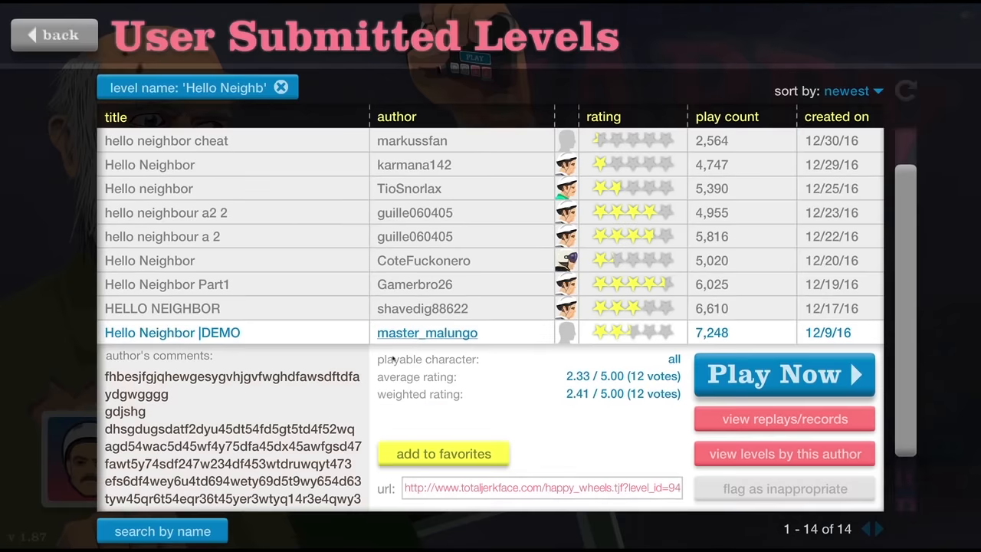
{"action": "left_click", "coordinate": [785, 374]}
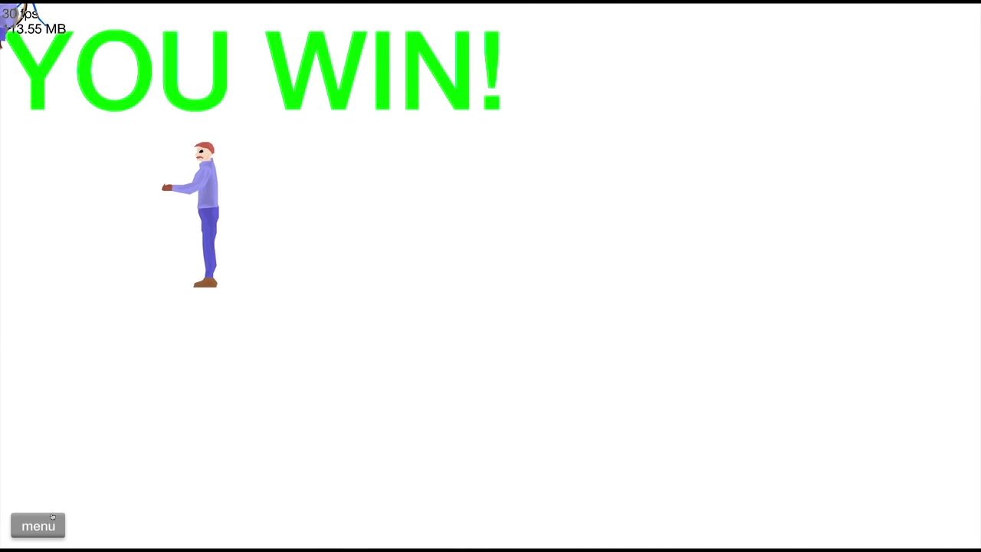
Leave the YOU WIN! screen and return to the level list
{"action": "left_click", "coordinate": [36, 525]}
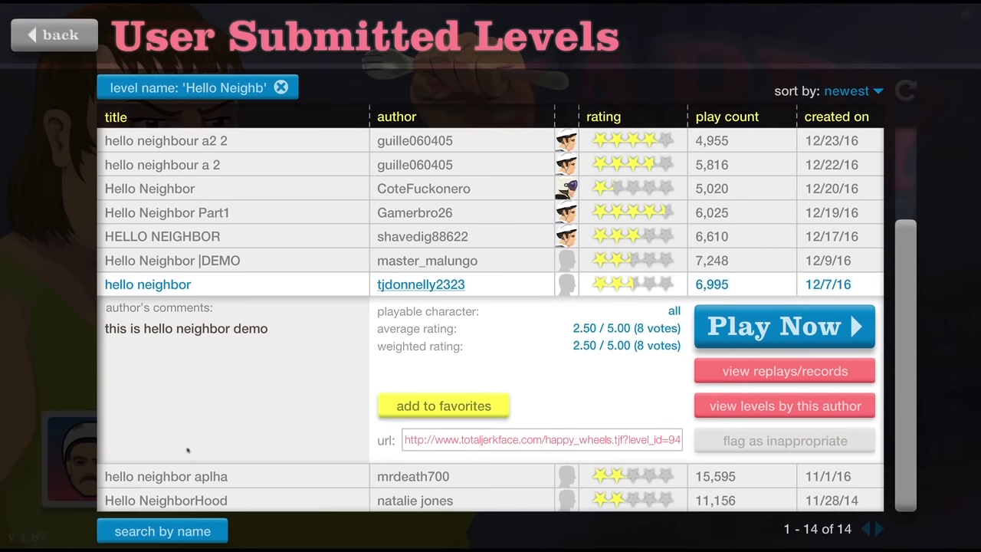
Start tjdonnelly2323's 'hello neighbor' demo level
{"action": "left_click", "coordinate": [785, 325]}
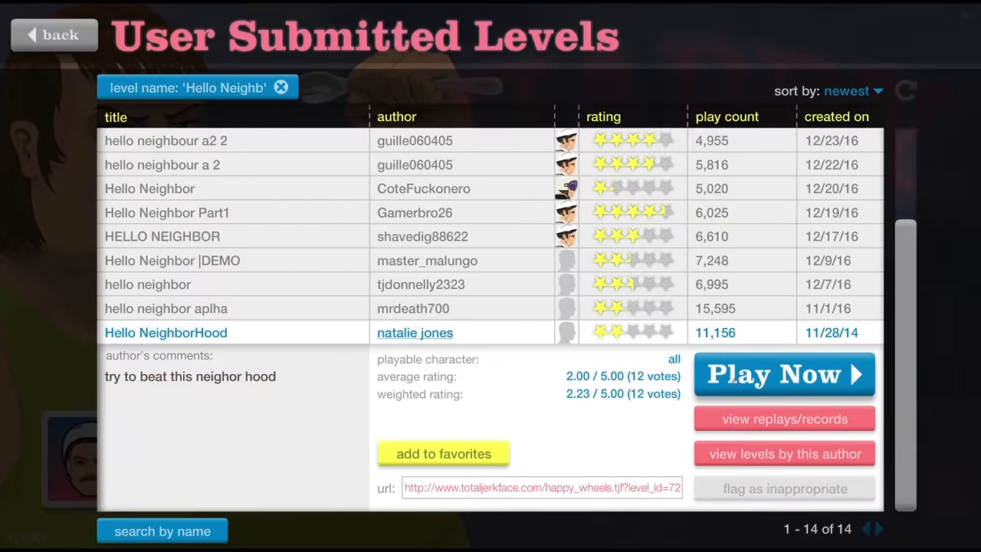
Start 'Hello NeighborHood', quit, and restart it as the helmeted helicopter character
{"action": "left_click", "coordinate": [784, 374]}
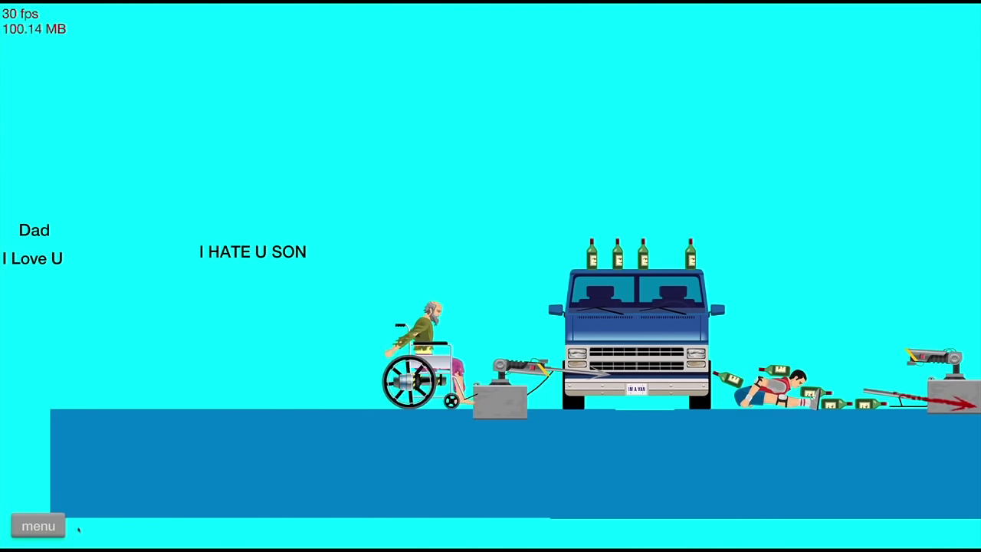
{"action": "left_click", "coordinate": [39, 524]}
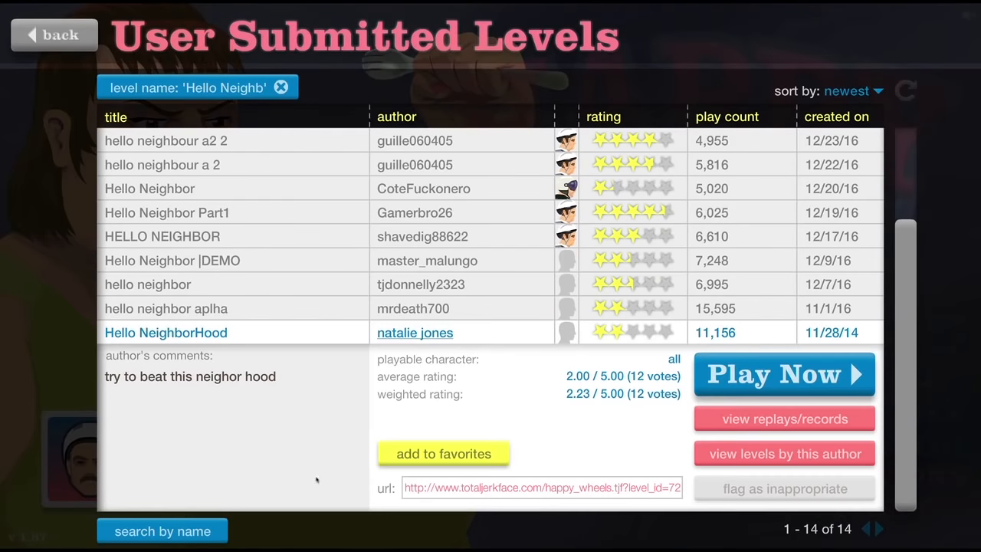
{"action": "left_click", "coordinate": [785, 374]}
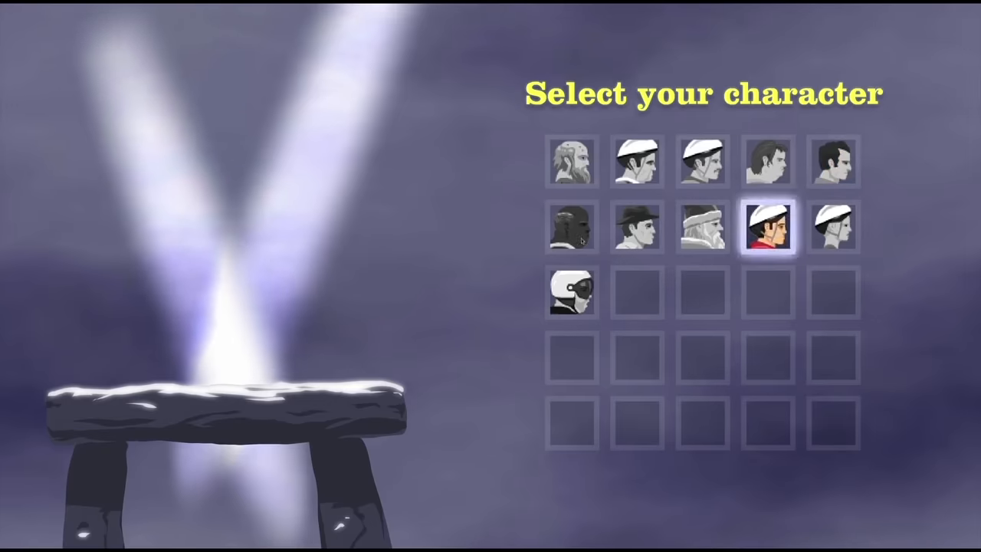
{"action": "left_click", "coordinate": [767, 228]}
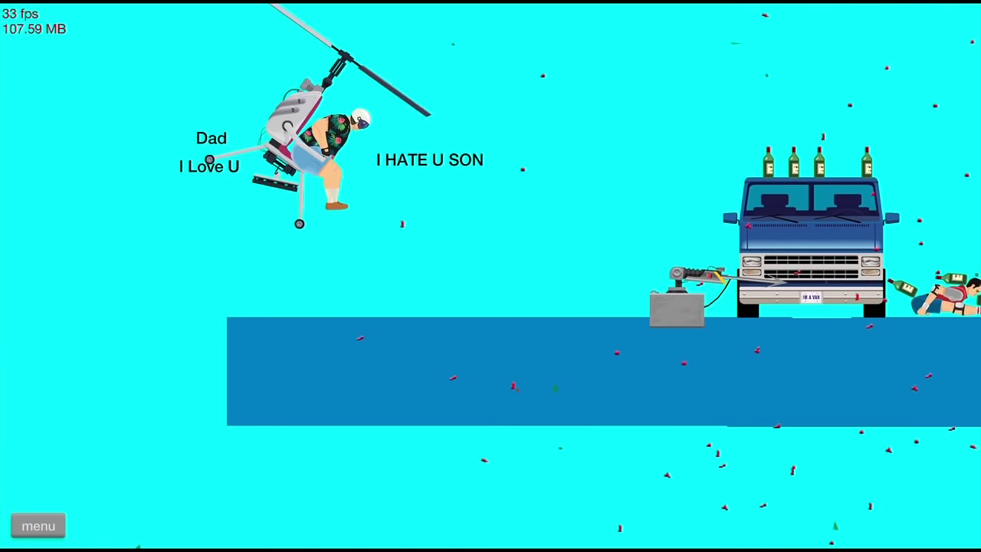